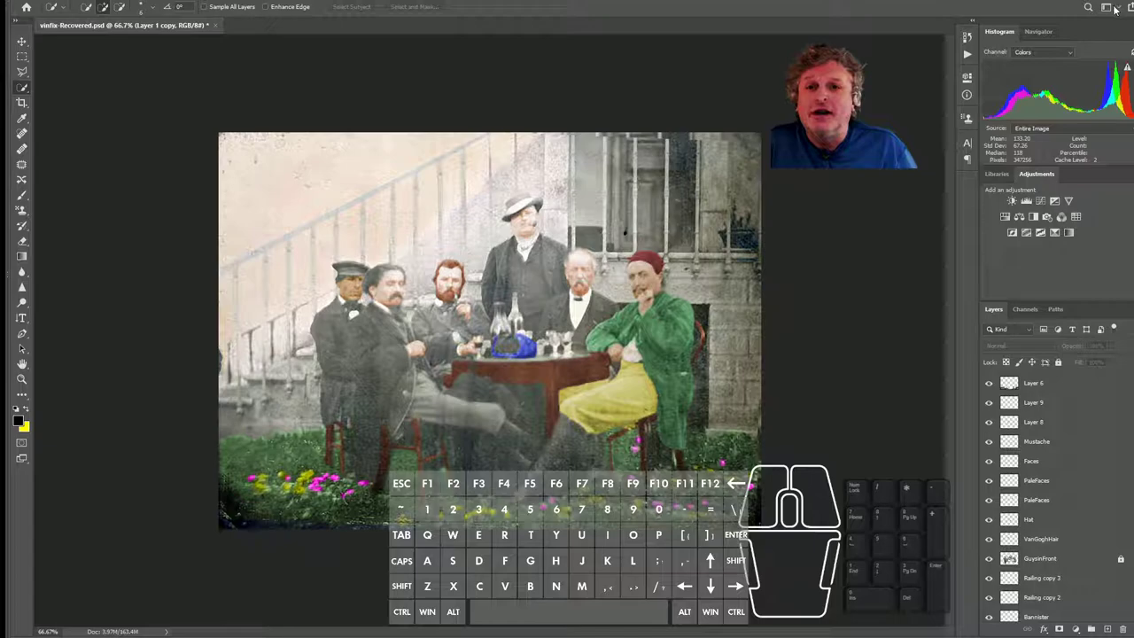
Step: Create a video timeline from the Window menu so each photo layer becomes its own track
left_click(1125, 7)
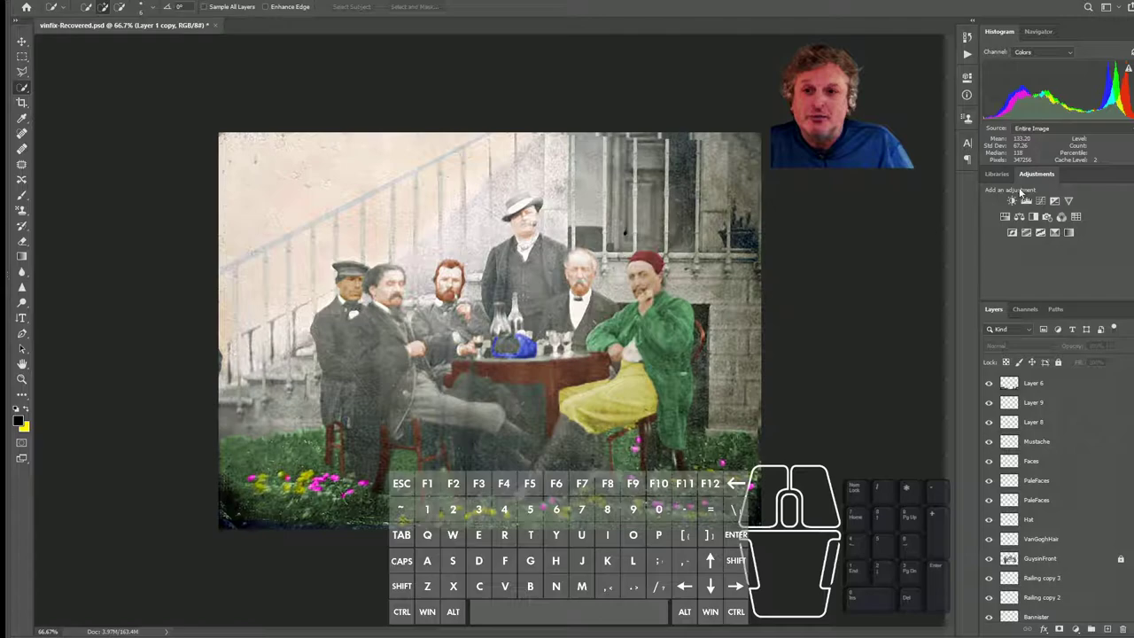
left_click(995, 174)
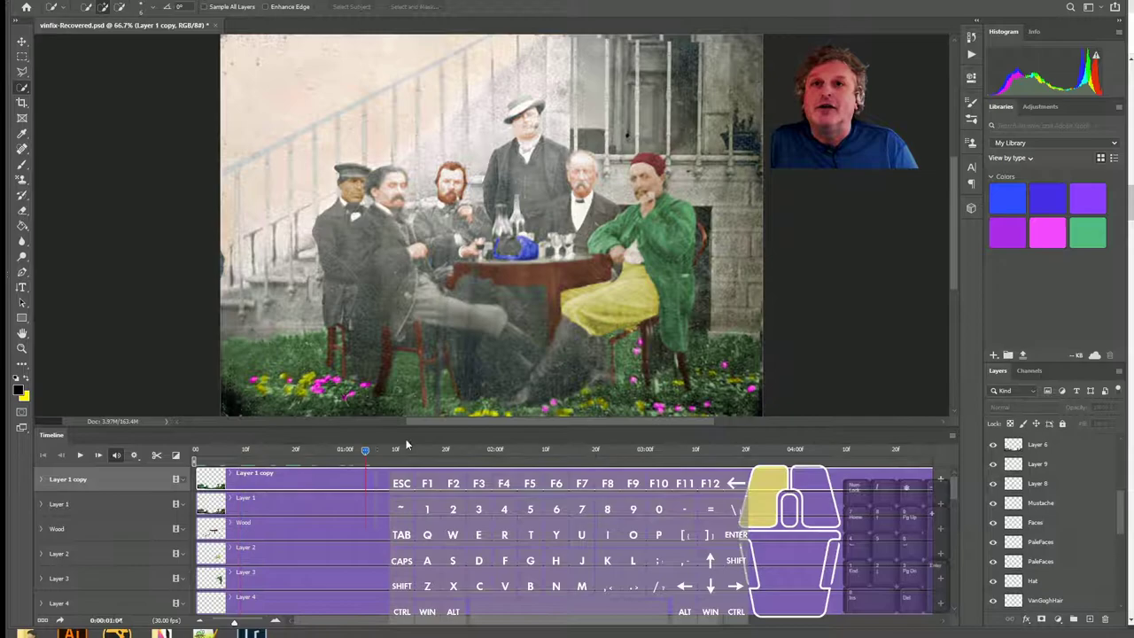
left_click(345, 450)
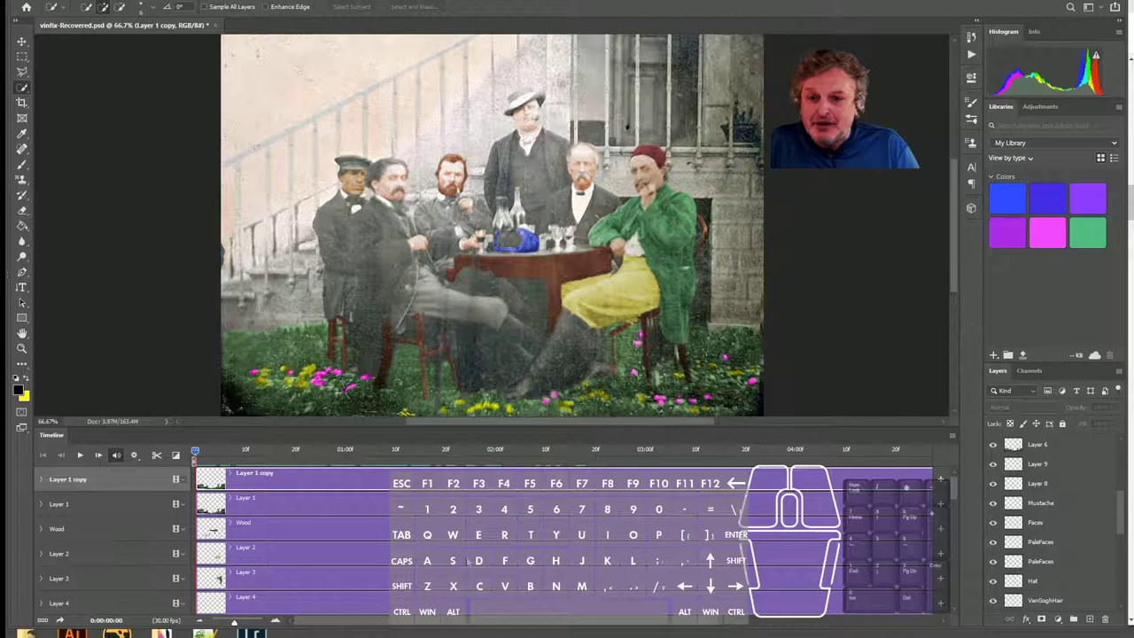
left_click(1037, 500)
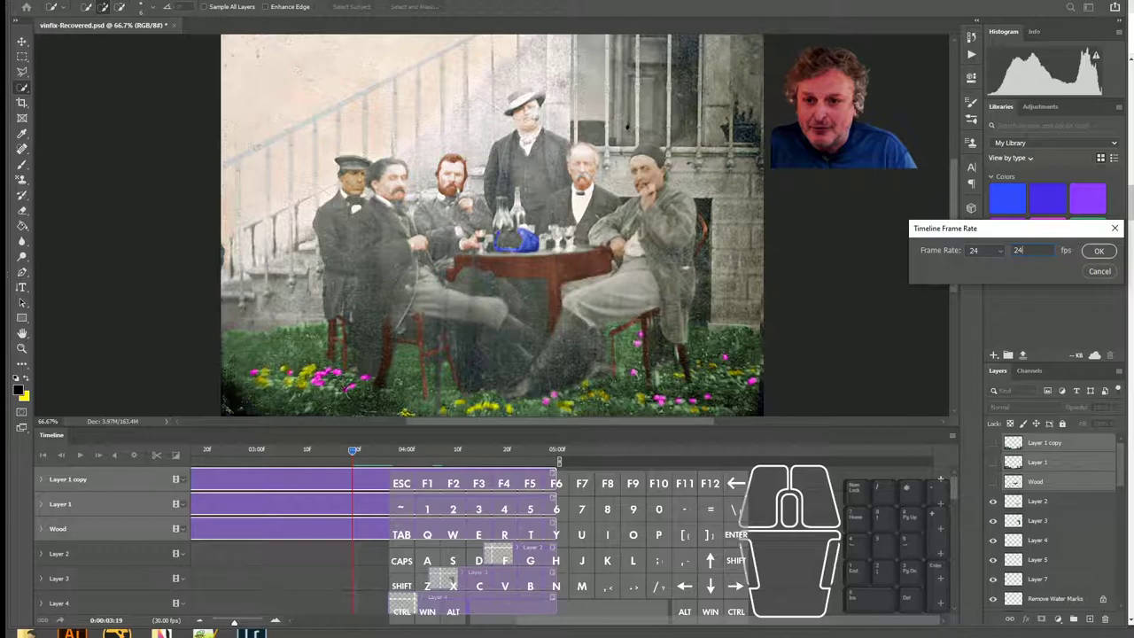
Step: Confirm the timeline frame rate of 24 fps in the Set Timeline Frame Rate dialog
left_click(1098, 251)
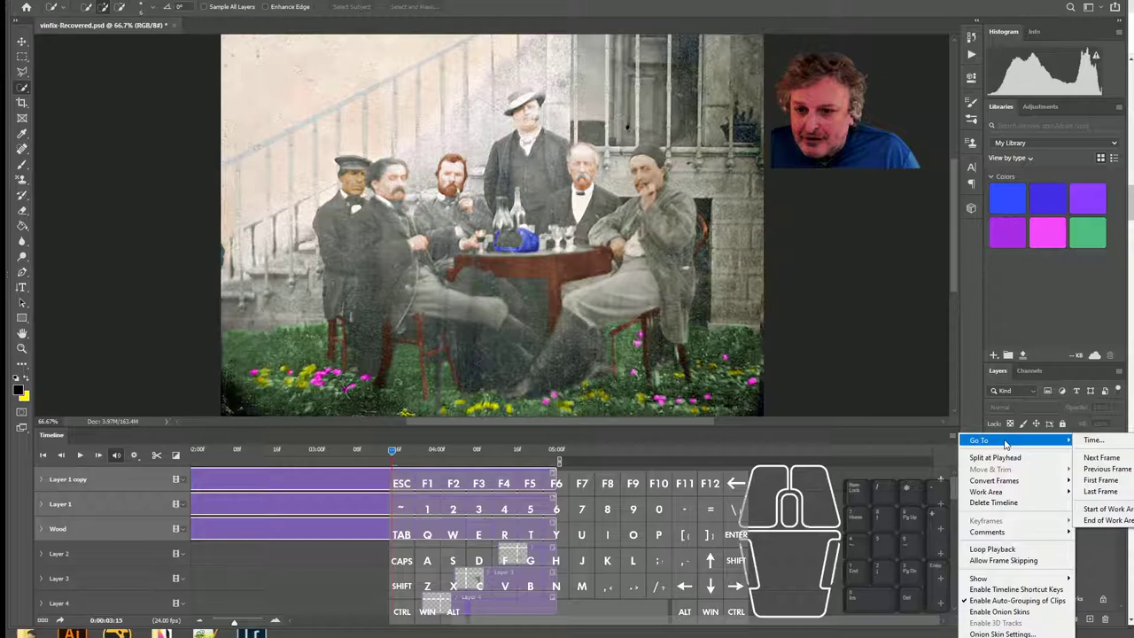
mouse_move(992, 503)
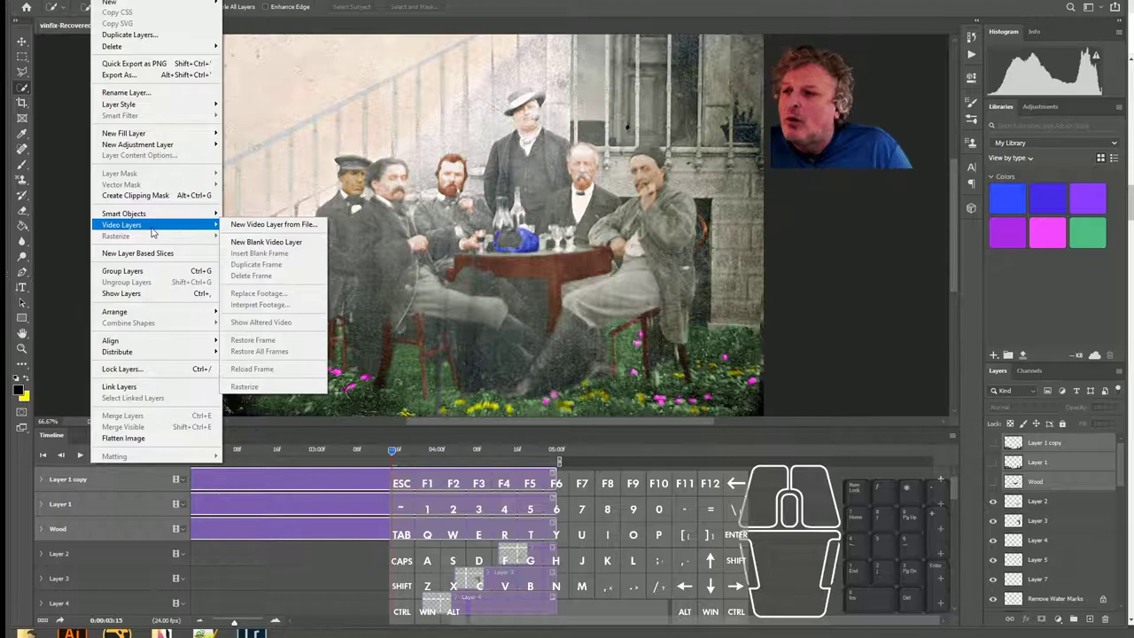
Step: Enter a layer clip duration and accept the 0.04–5.00 second limit warning
left_click(265, 241)
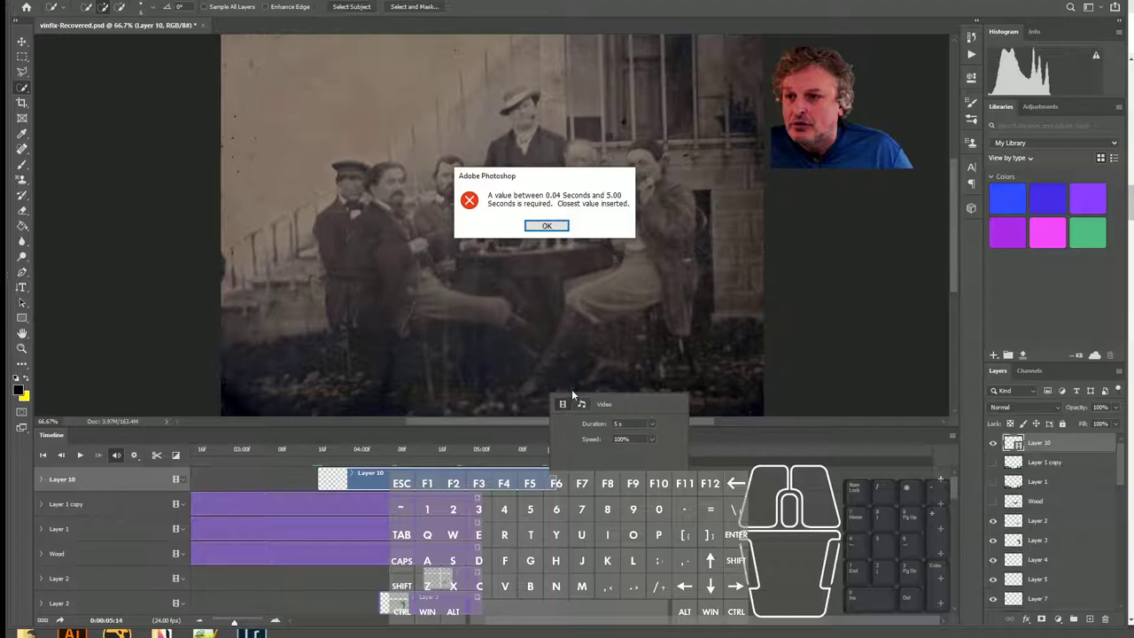
left_click(546, 225)
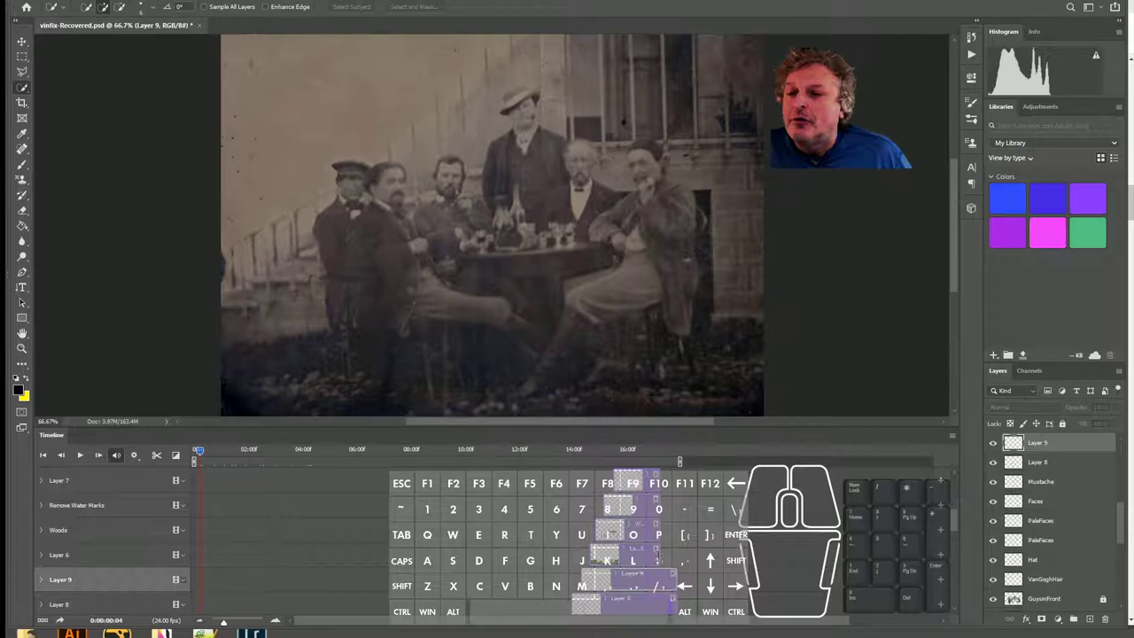
Step: Position the short Layer 1 copy, Layer 1 and Wood clips at the timeline start
left_click(1054, 443)
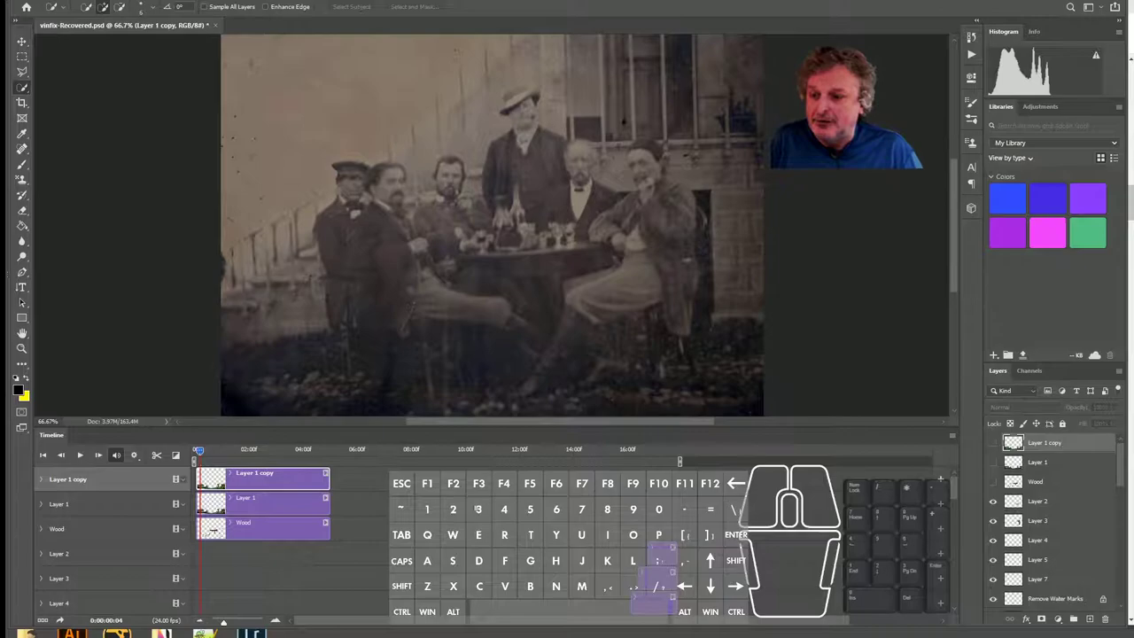
mouse_move(238, 425)
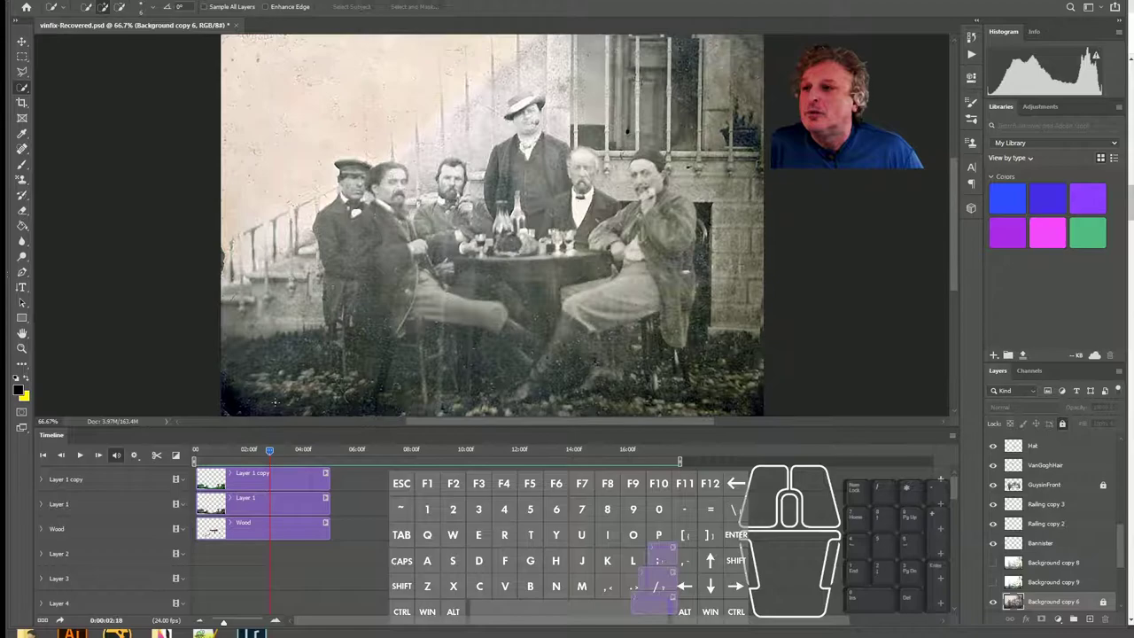
mouse_move(49, 159)
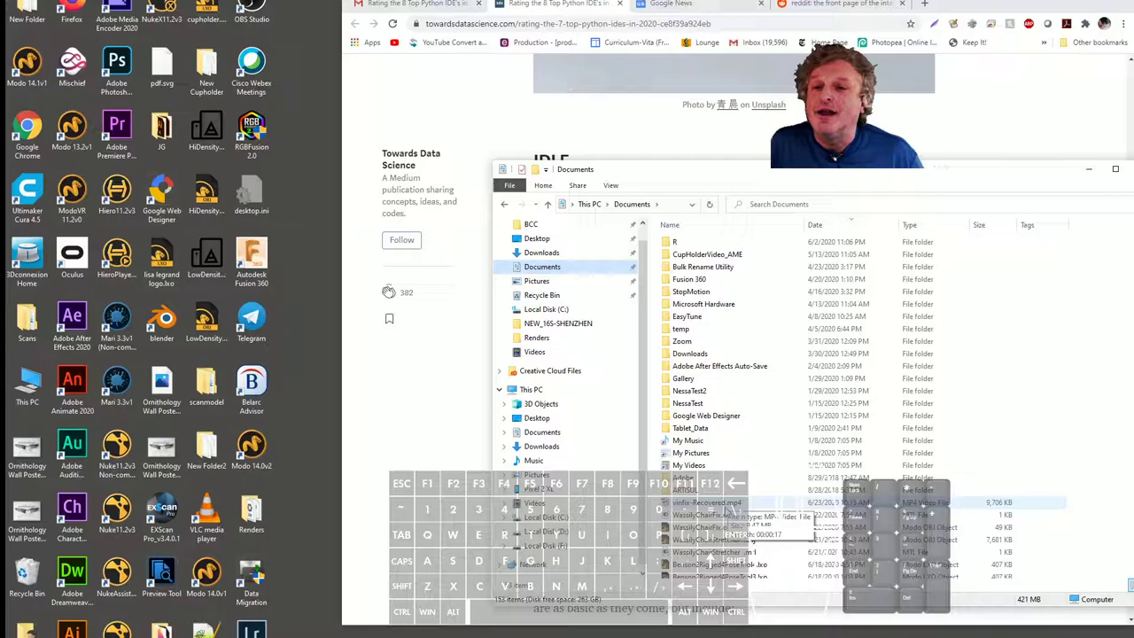
Step: Play the exported MP4 from the Documents folder in the default media player
double_click(705, 503)
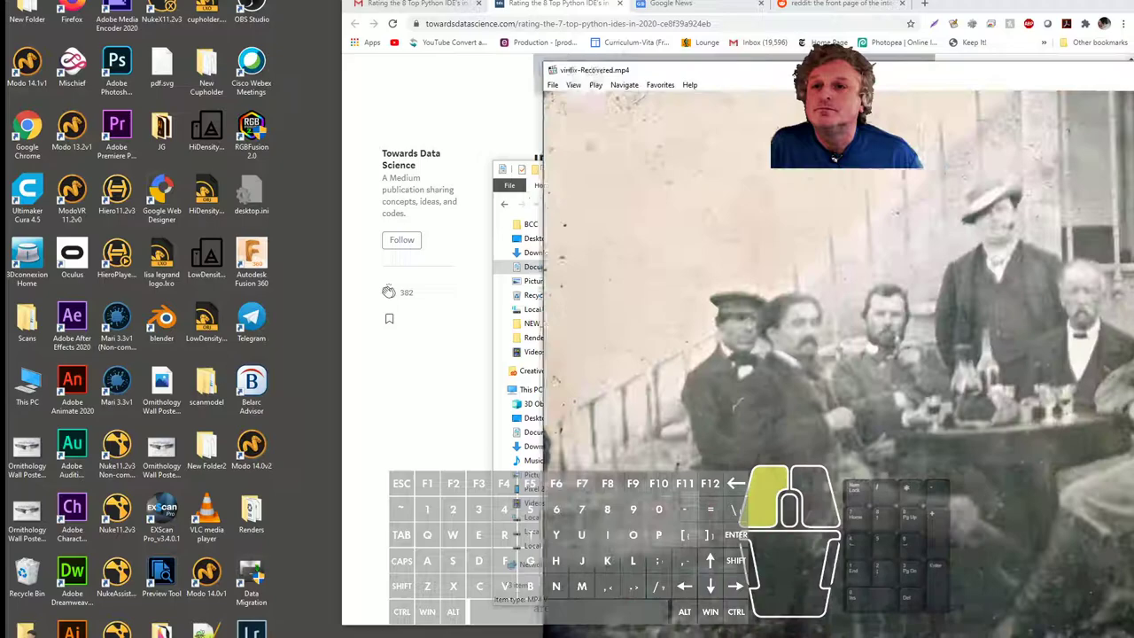